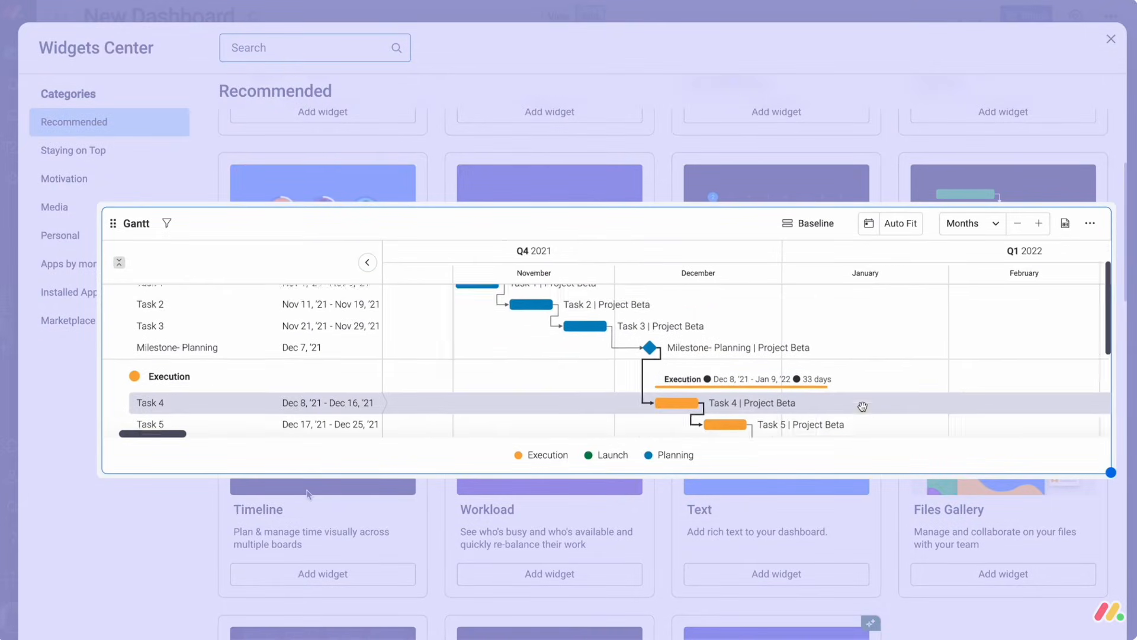
Step: Scroll the template center's Recommended for you templates, such as Content calendar and Marketing Strategy
scroll("down", 3)
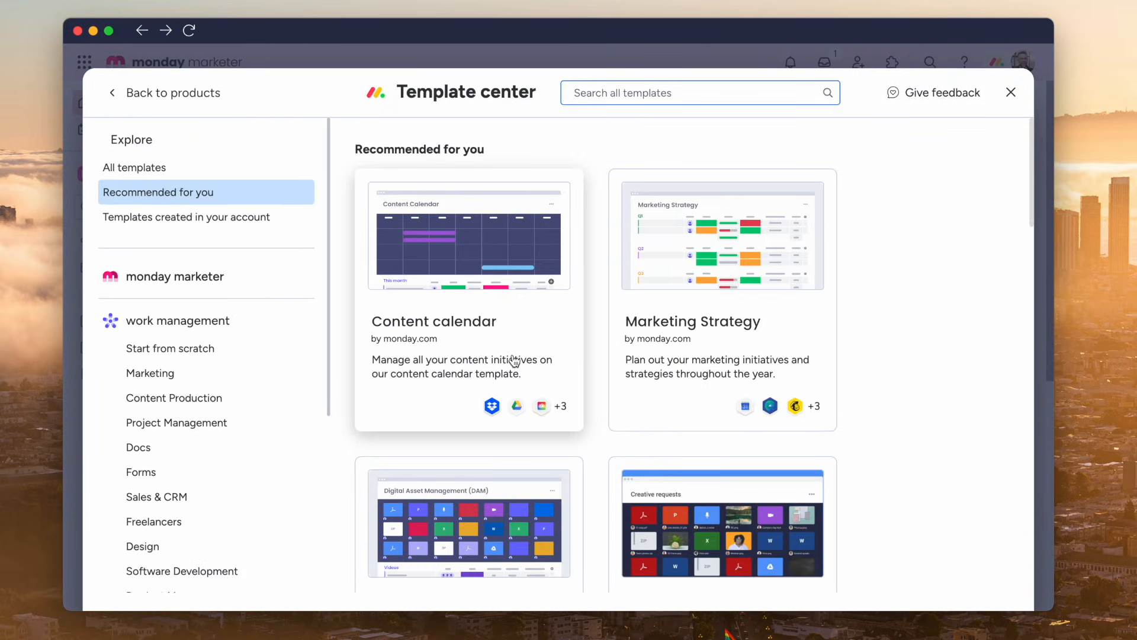
Step: Return to all products, open the monday sales CRM page, and scroll its use cases
scroll("down", 3)
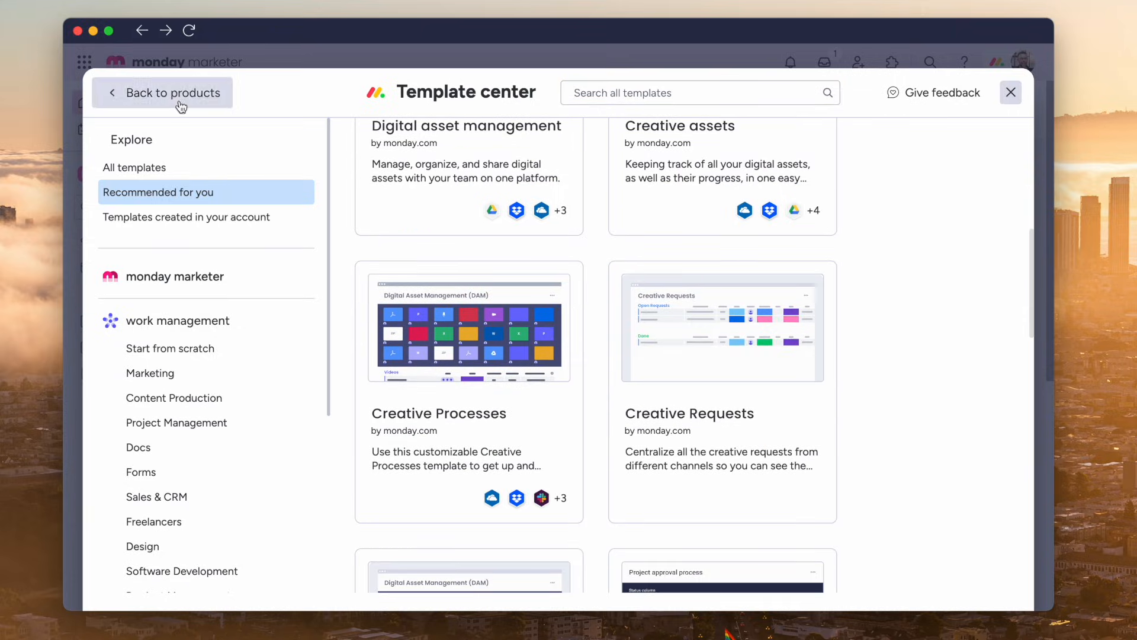
left_click(170, 93)
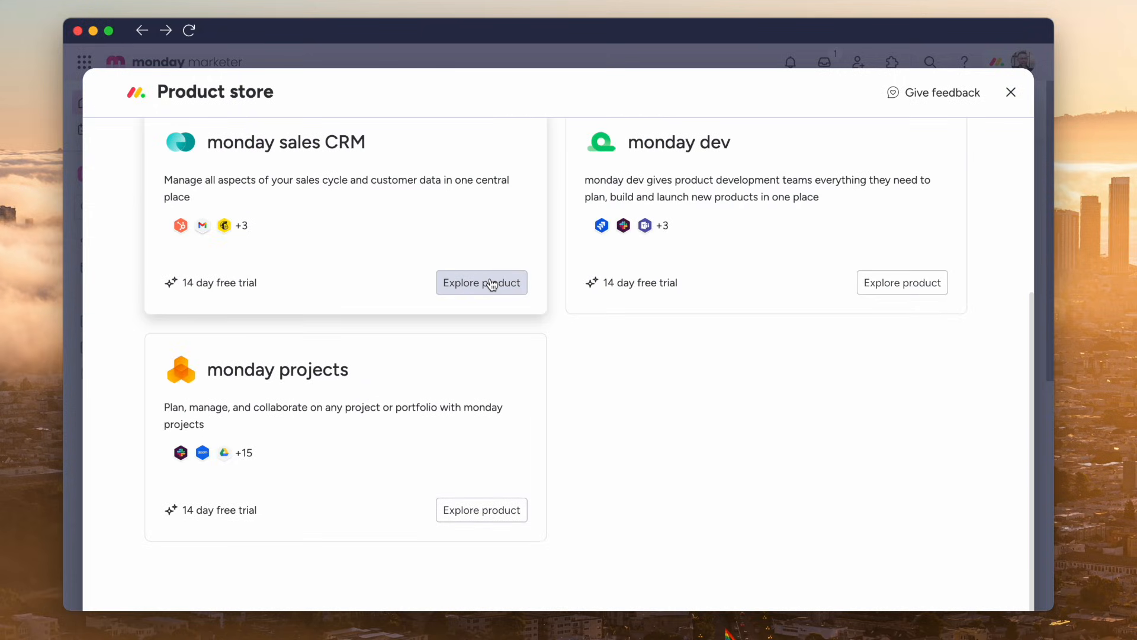
left_click(482, 282)
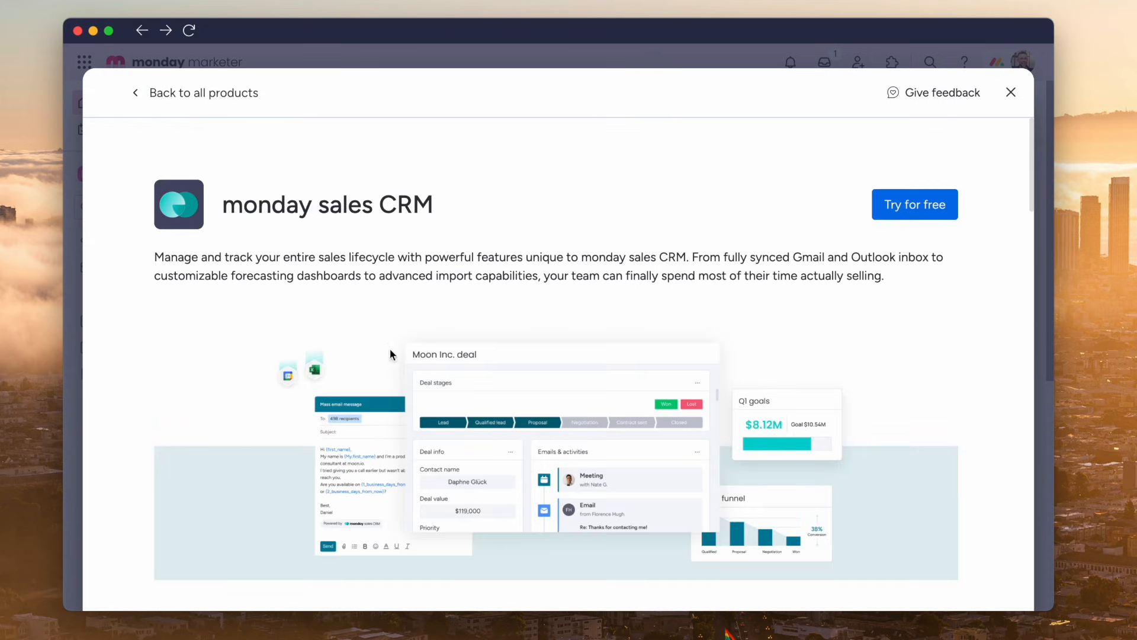
scroll("down", 3)
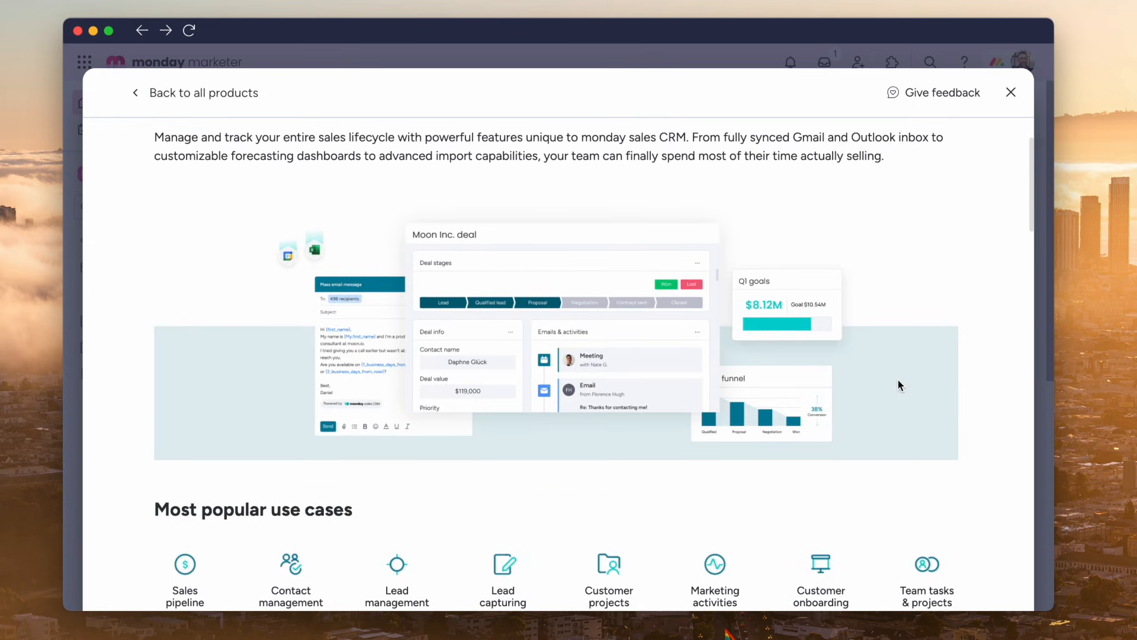
scroll("down", 3)
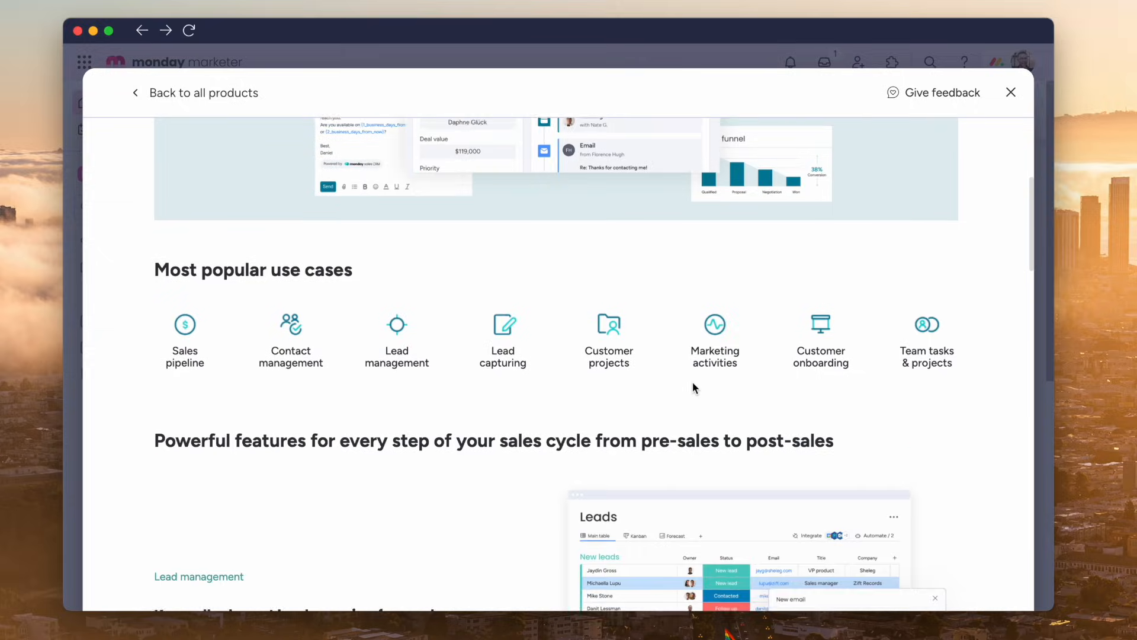
scroll("down", 3)
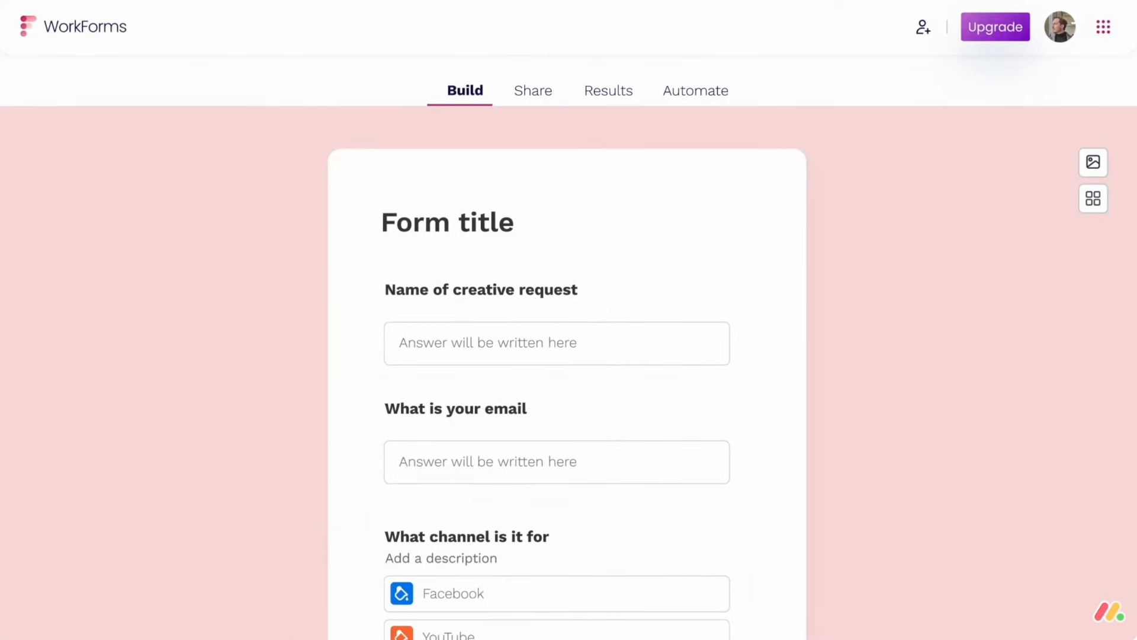
Step: Leave the creative request form and open the first task's Files upload options
left_click(1093, 162)
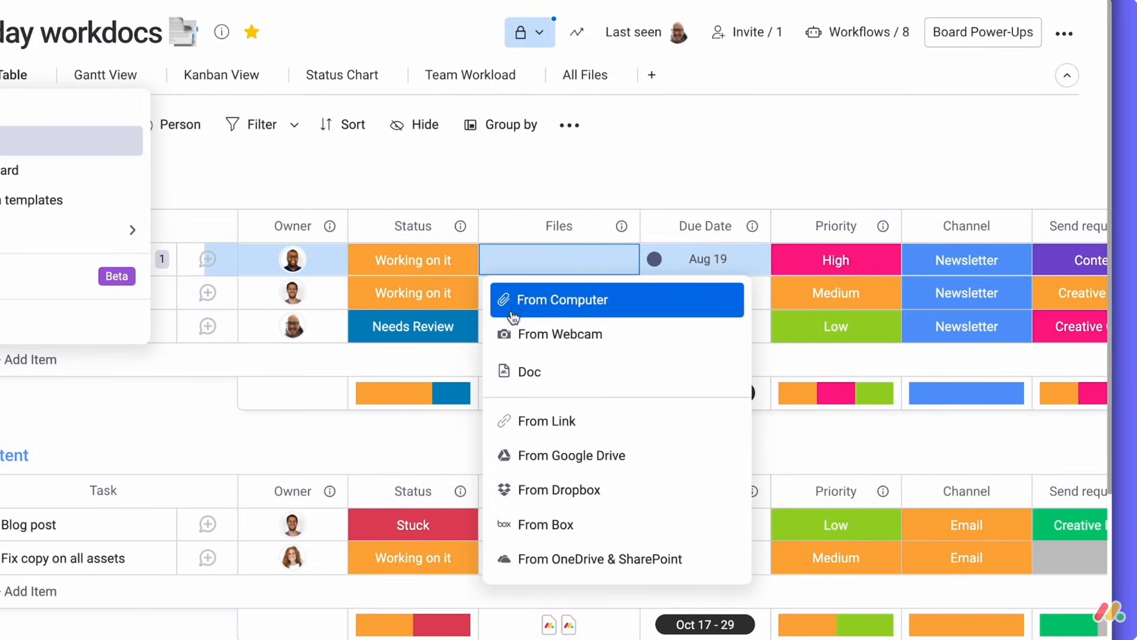
Step: Attach a file from the computer to the task and open the Kanban view settings
left_click(559, 300)
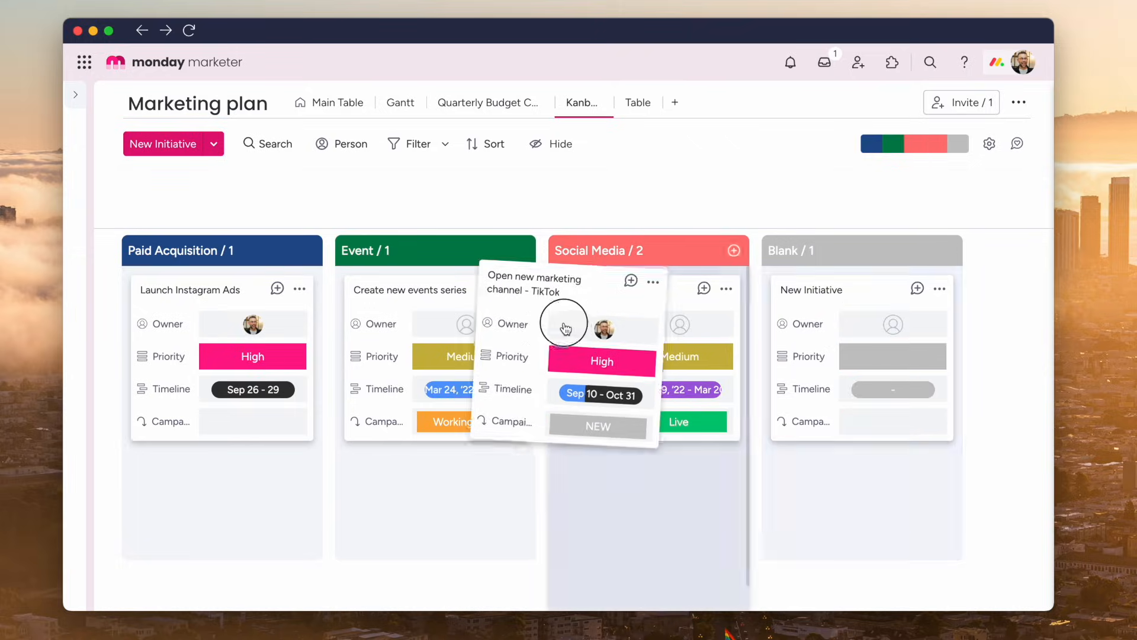
left_click(988, 142)
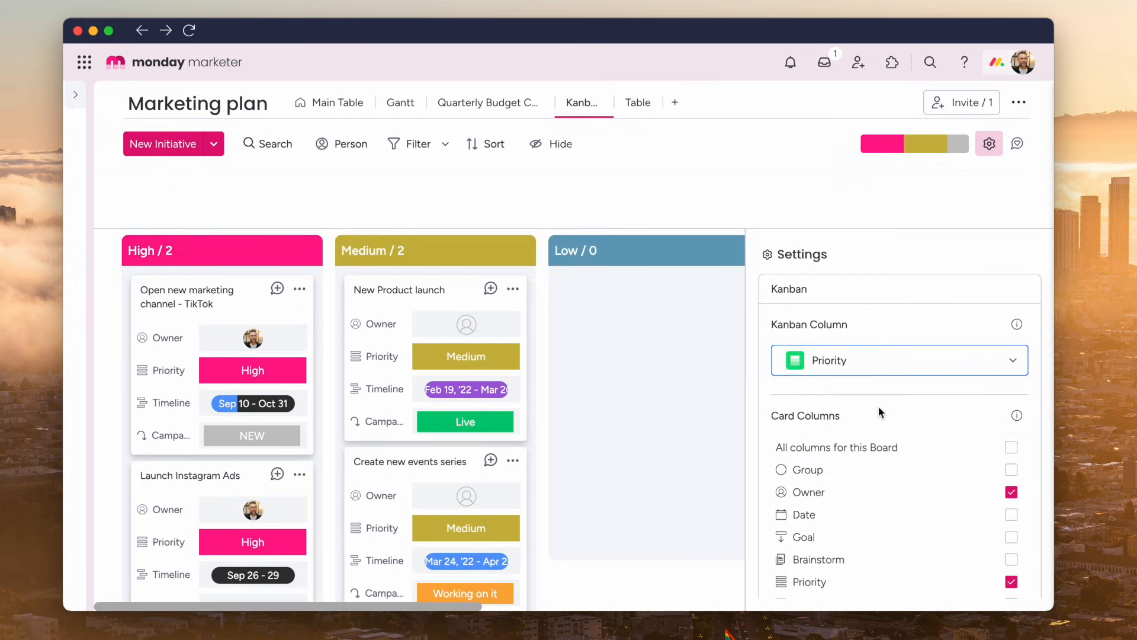
left_click(898, 361)
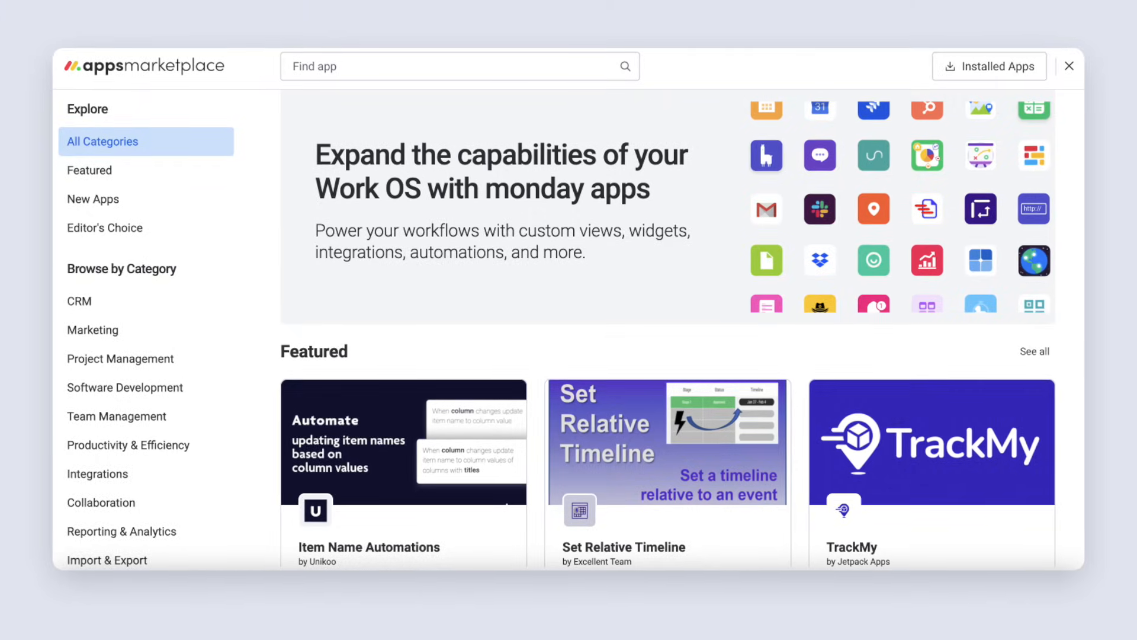
Step: Open the Sales Pipeline automations center and start a custom automation
left_click(1069, 65)
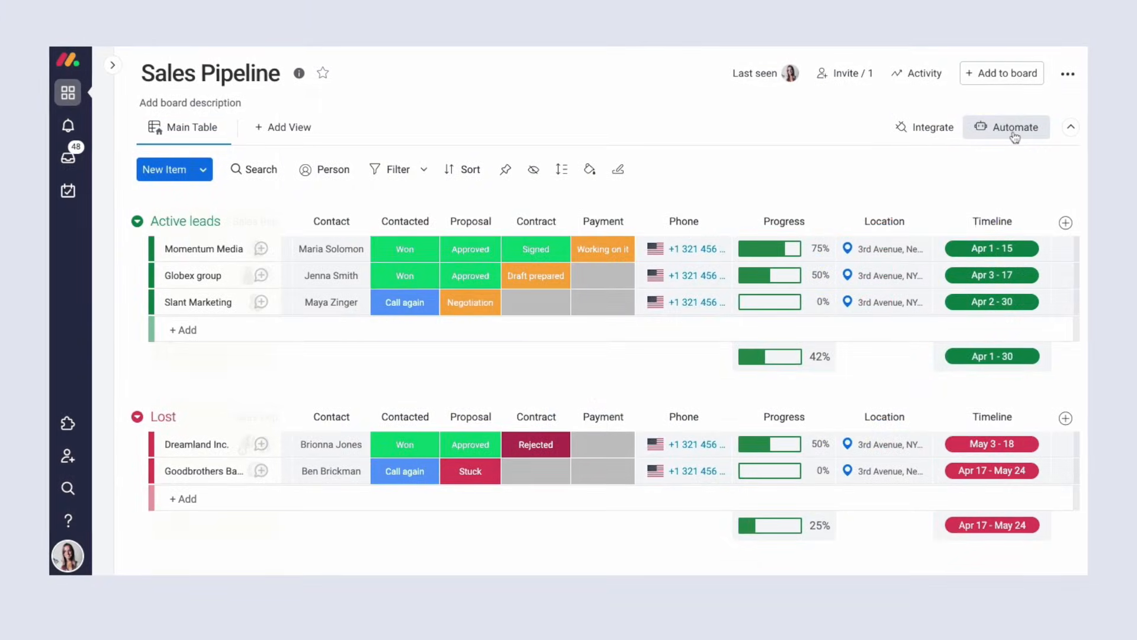
left_click(1007, 127)
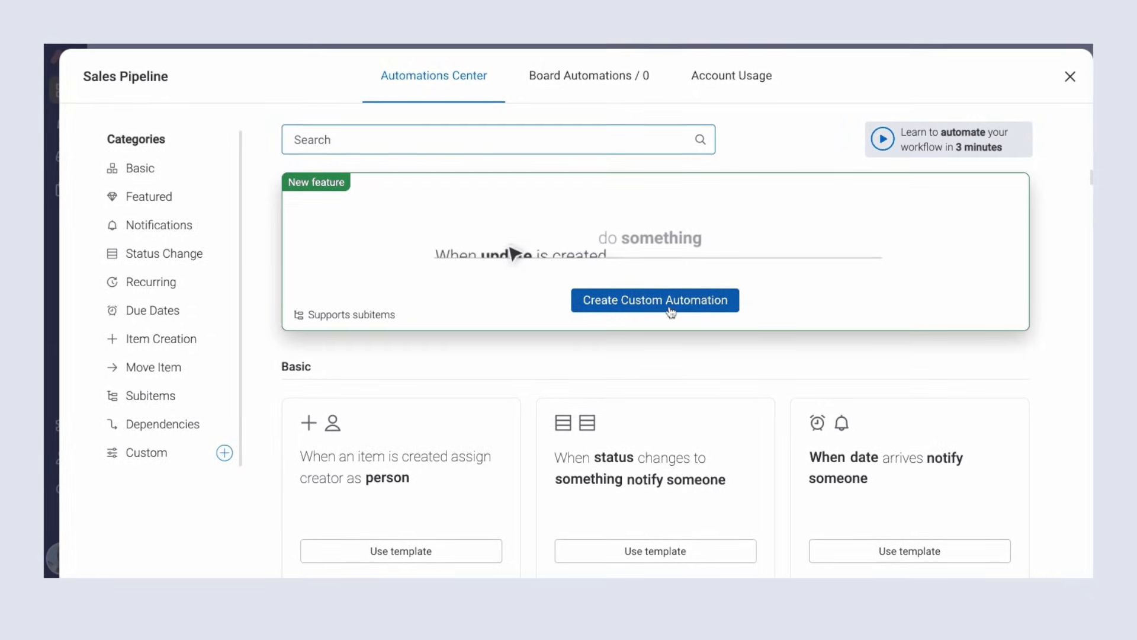
left_click(654, 300)
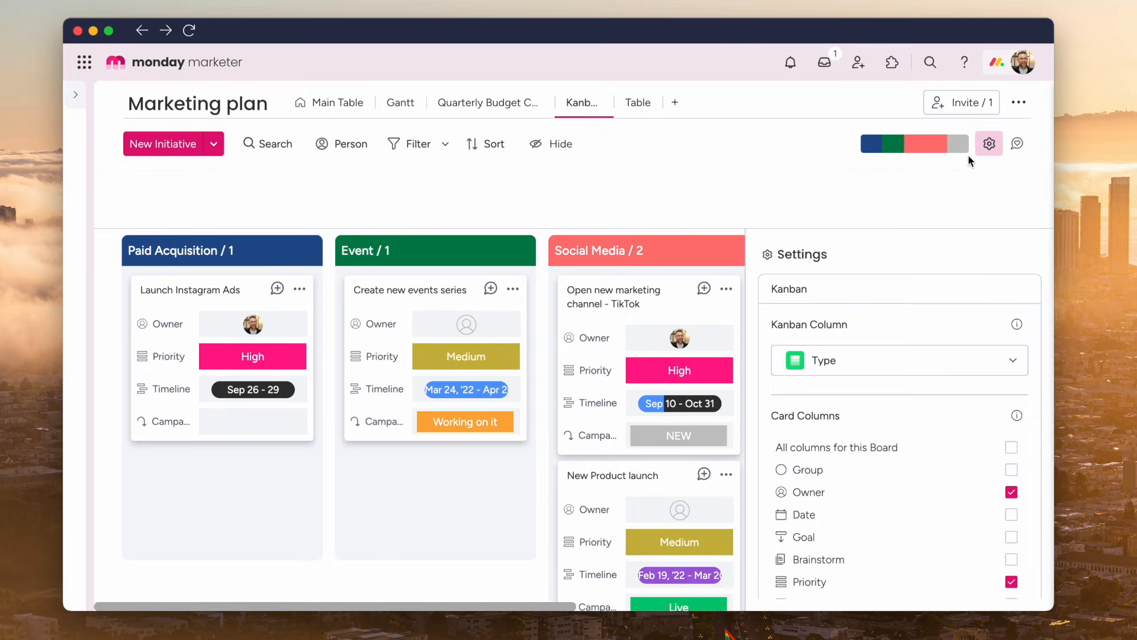
Step: Group the Marketing plan Kanban cards by Type and scroll across the board
scroll("down", 3)
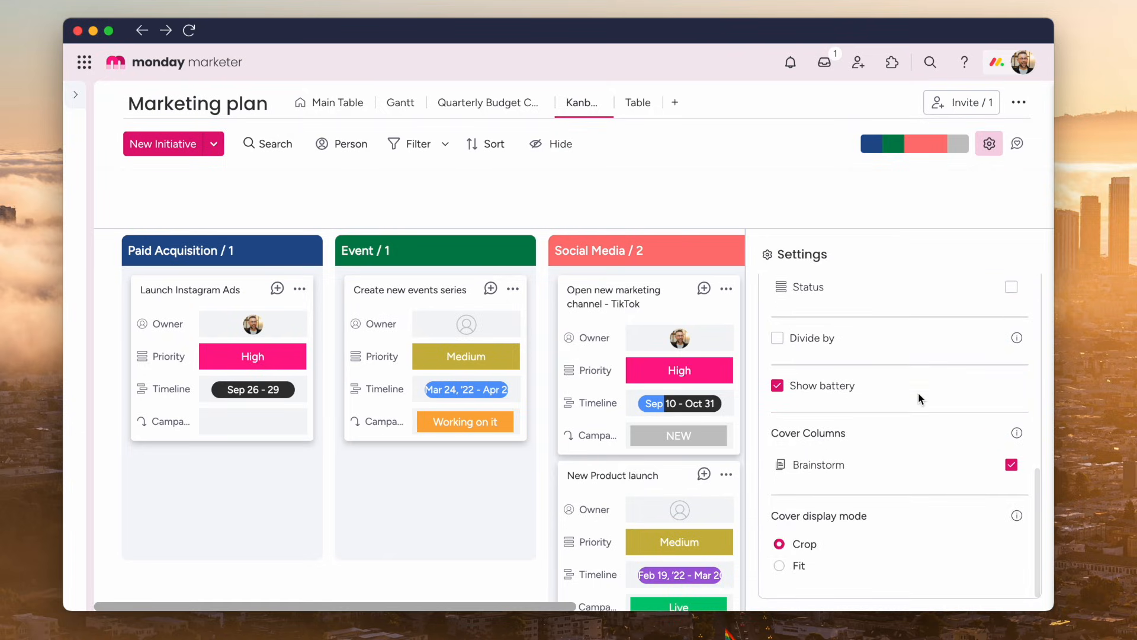
scroll("up", 3)
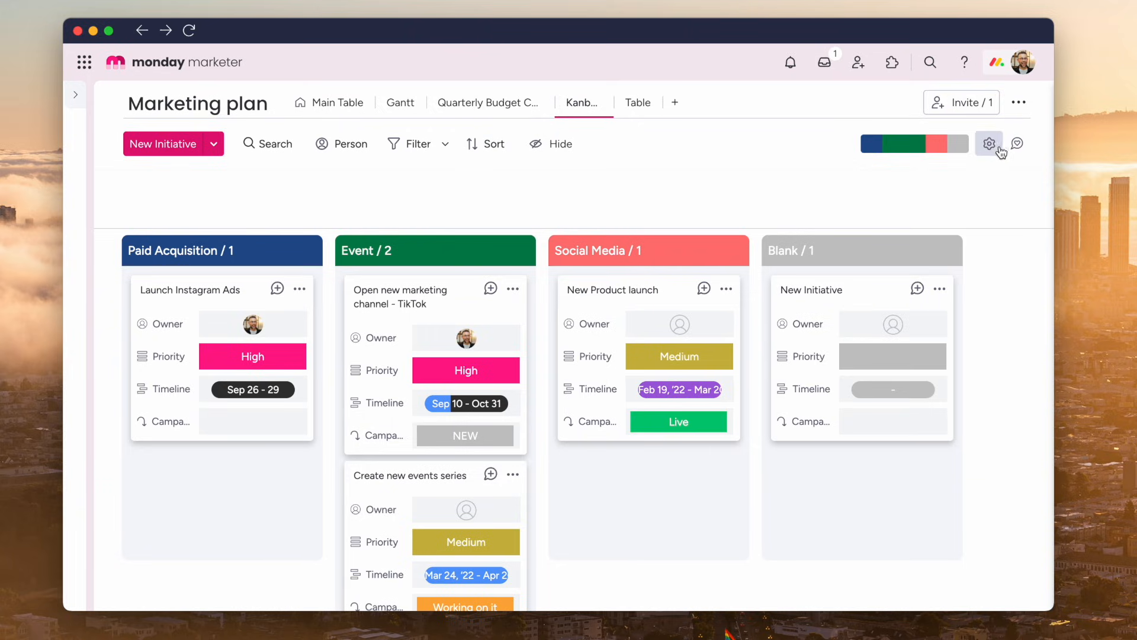
left_click(989, 142)
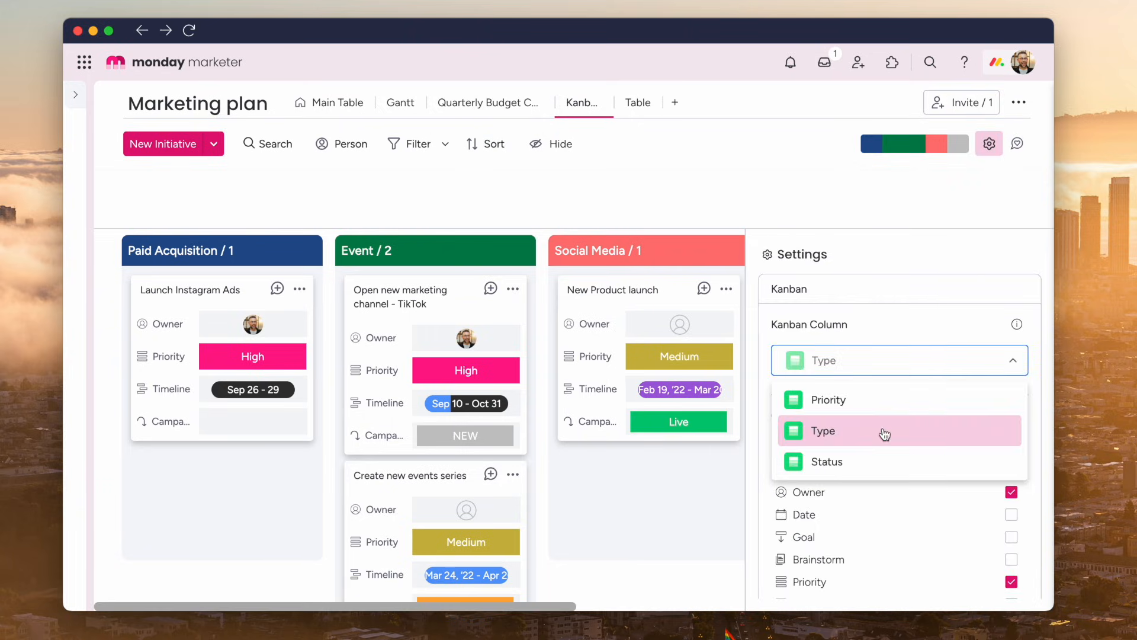
left_click(336, 102)
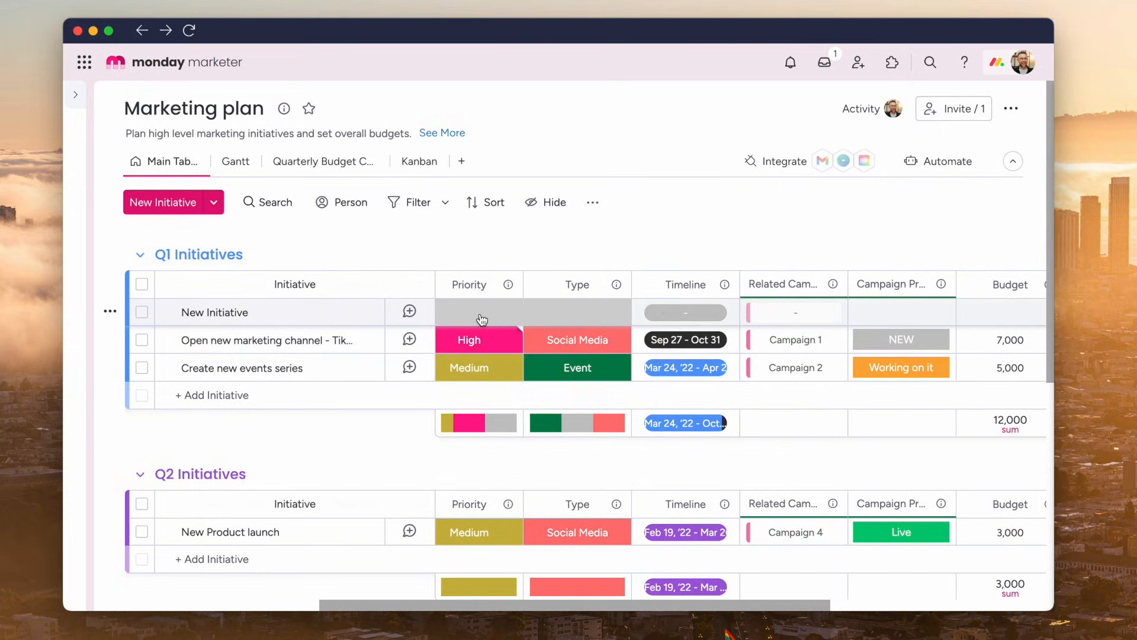
scroll("right", 3)
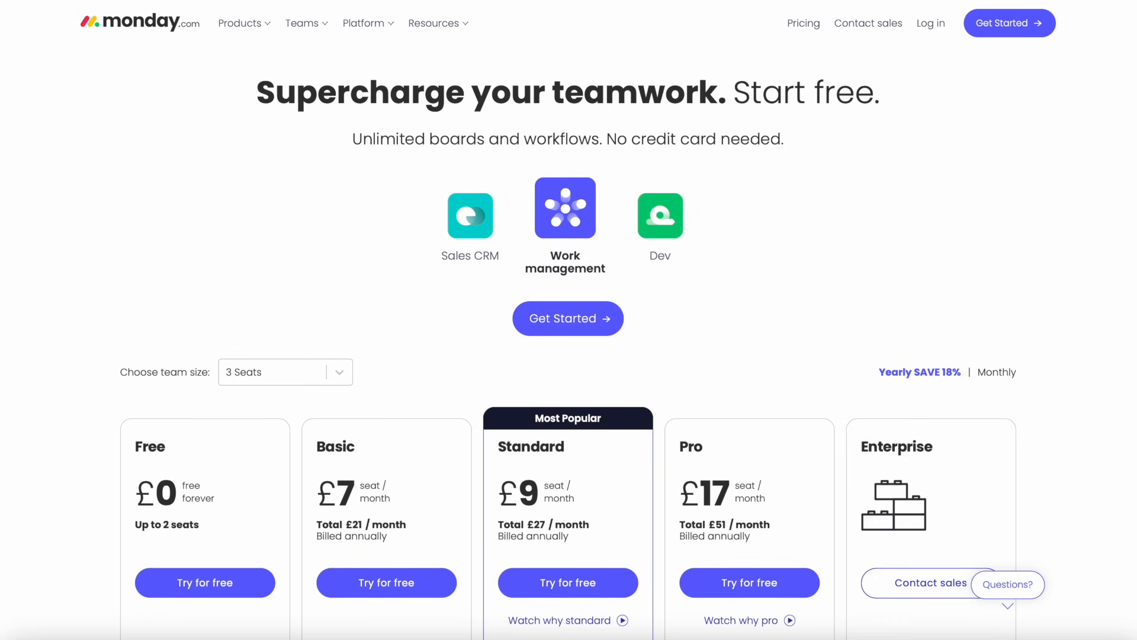
Step: Scroll the pricing page through the Free to Enterprise plan feature lists
scroll("down", 3)
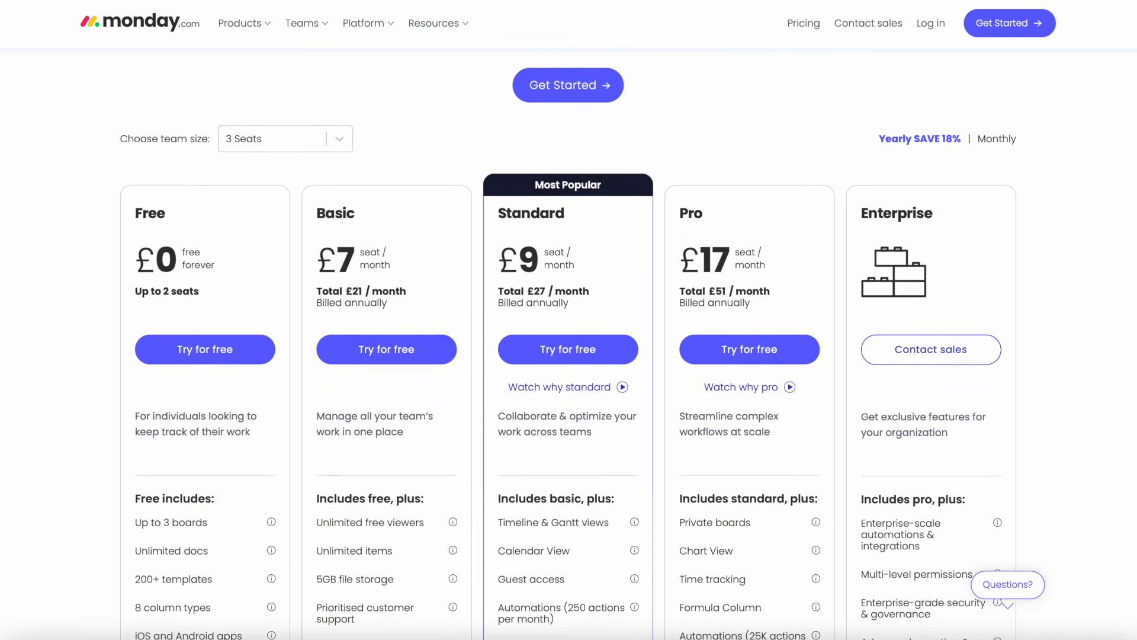
scroll("down", 3)
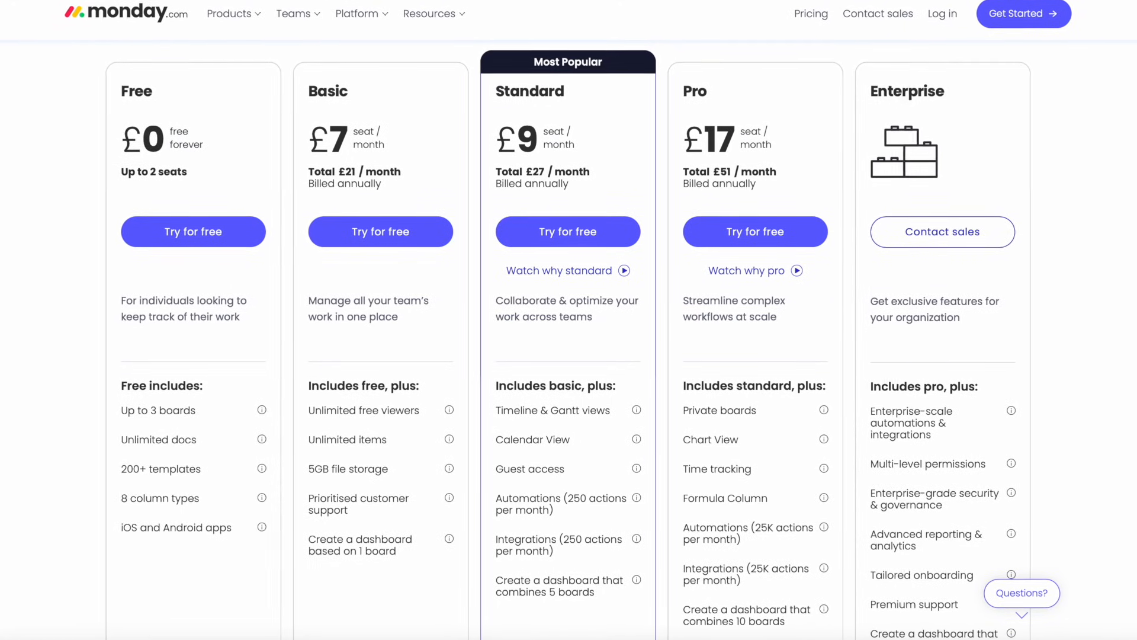
scroll("down", 3)
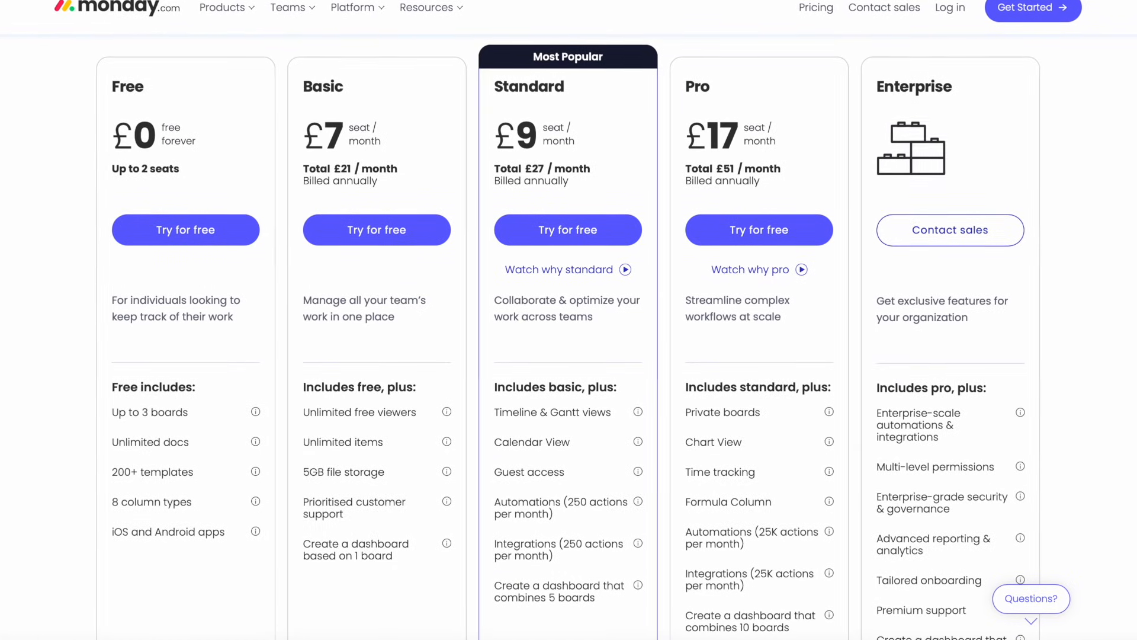
scroll("up", 3)
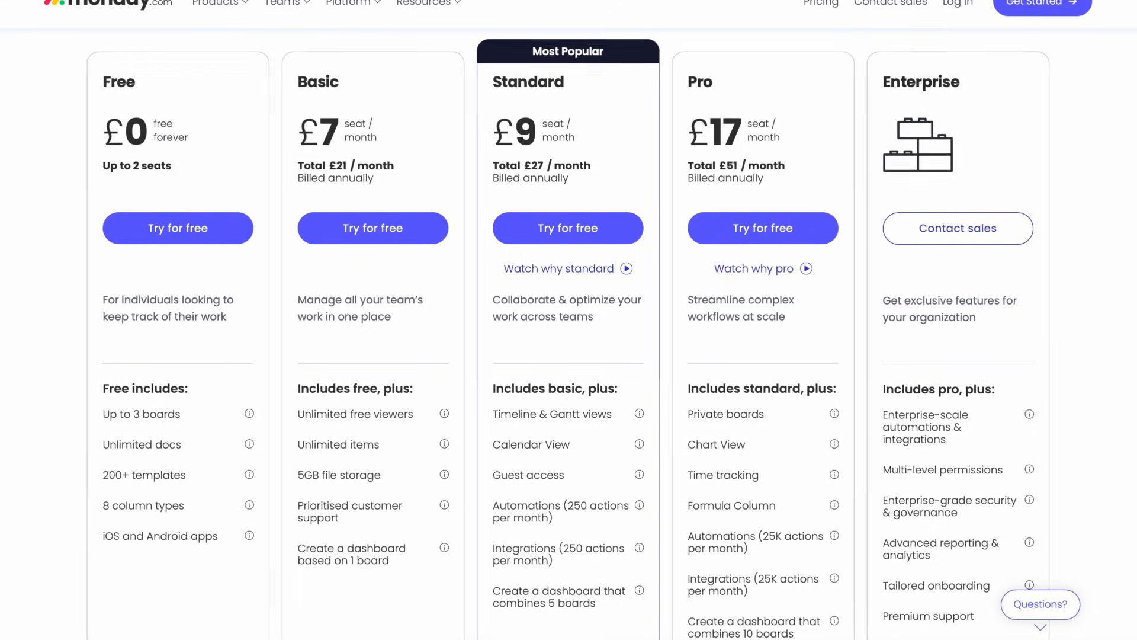
scroll("down", 3)
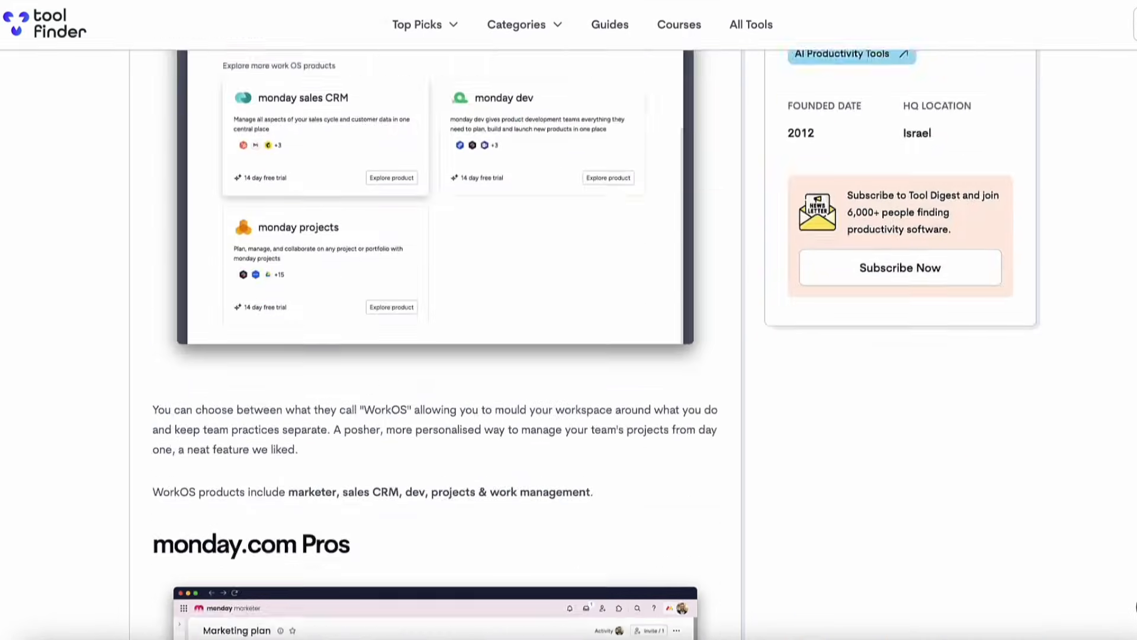
Step: Scroll the Tool Finder review past the WorkOS products screenshot to the Pros heading
scroll("down", 3)
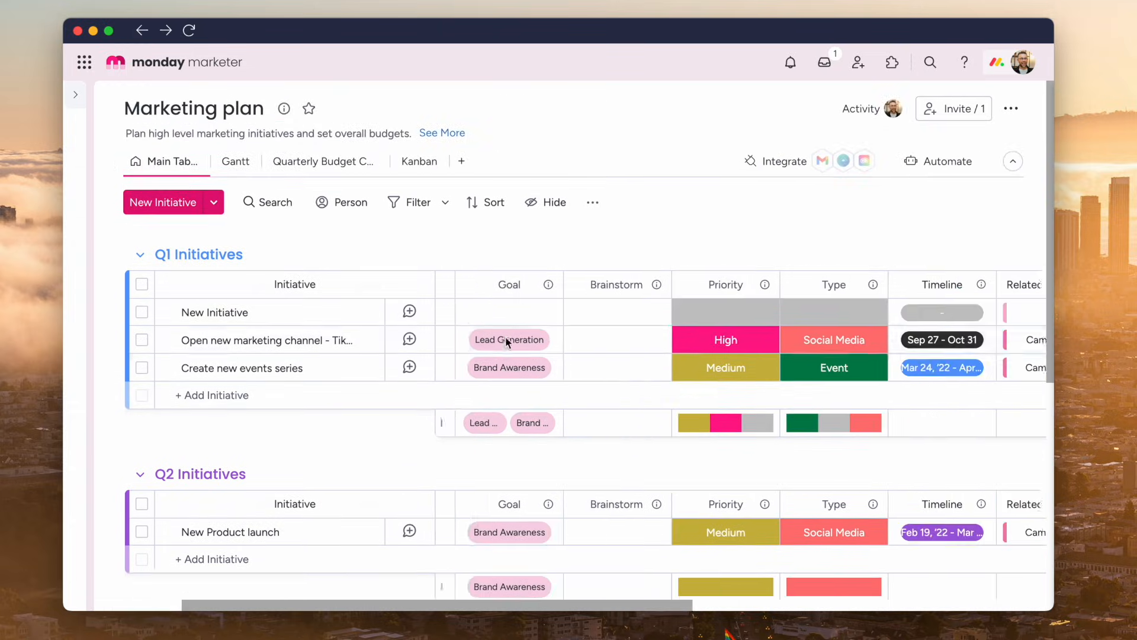
Step: Scroll the Marketing plan table and search for 'launch' in the Table view
scroll("right", 3)
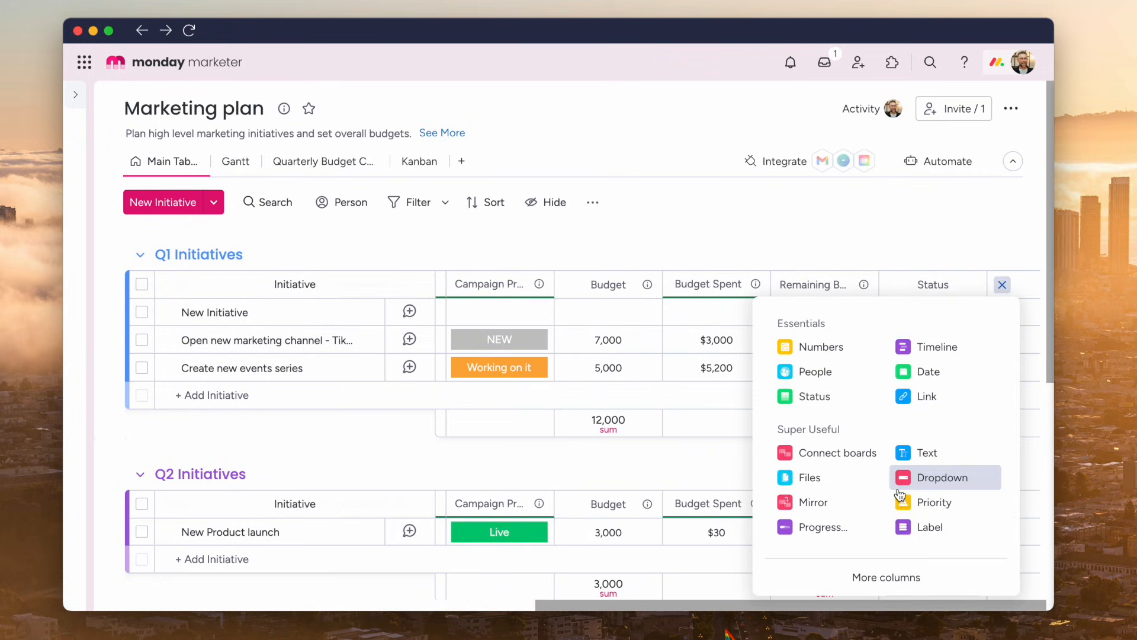
mouse_move(933, 502)
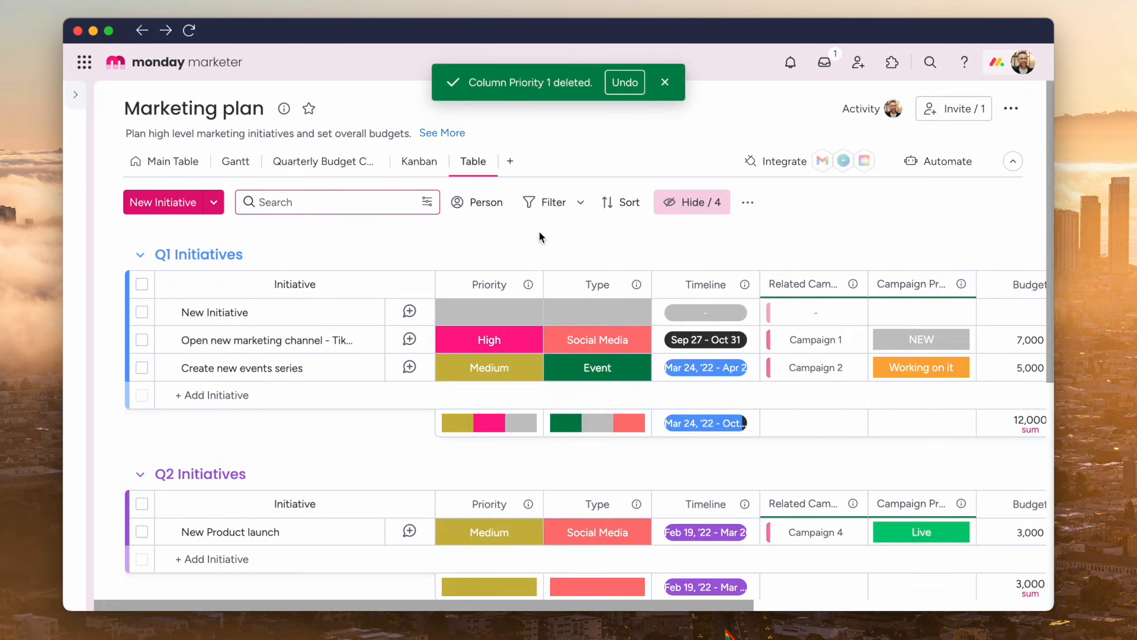
type("launch")
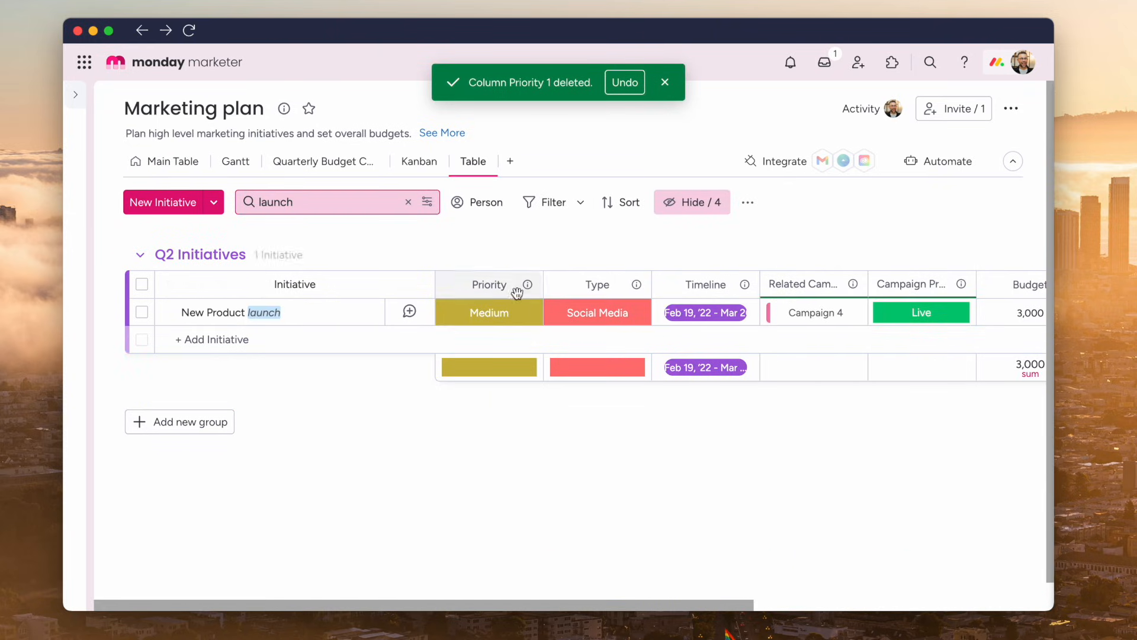